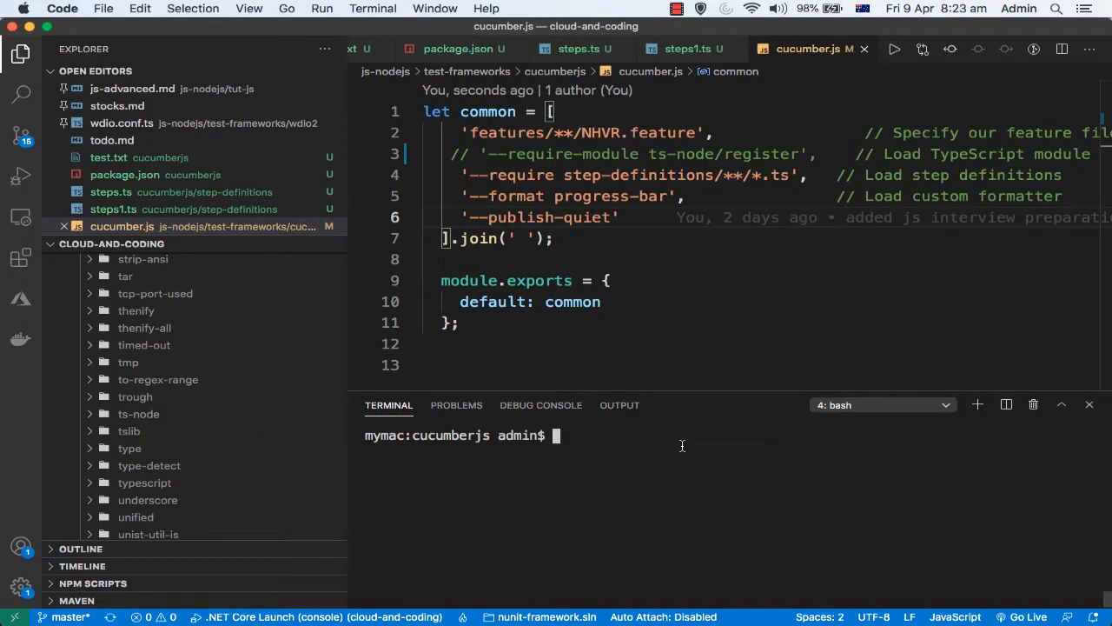
mouse_move(665, 456)
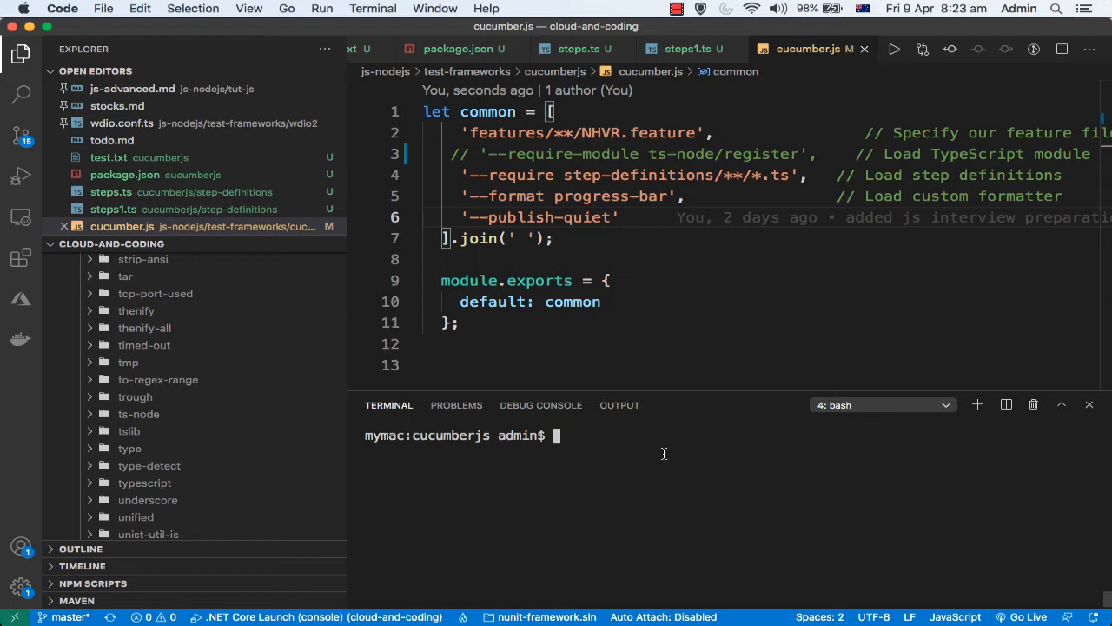
mouse_move(666, 453)
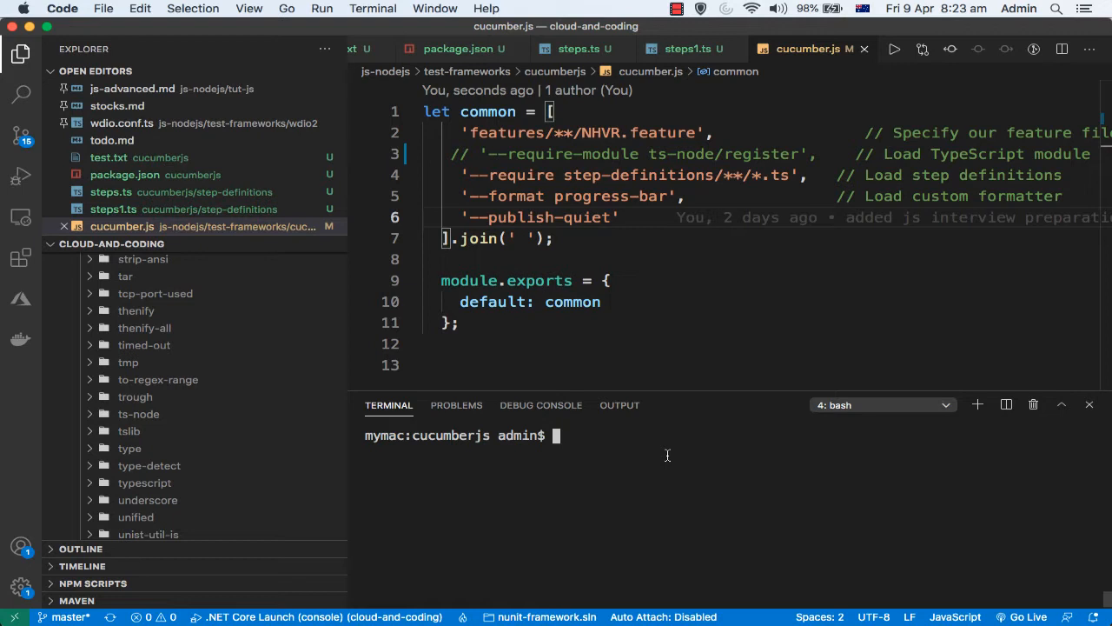
Run 'npm install -g appium' in the terminal to install appium's 769 packages globally
text(n)
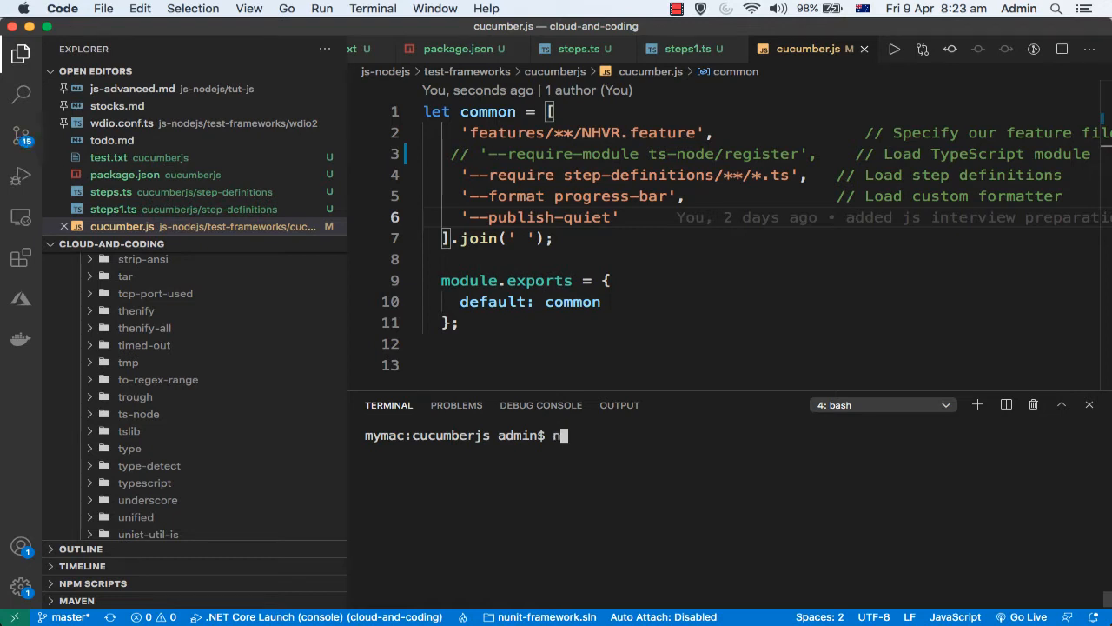
text(pm)
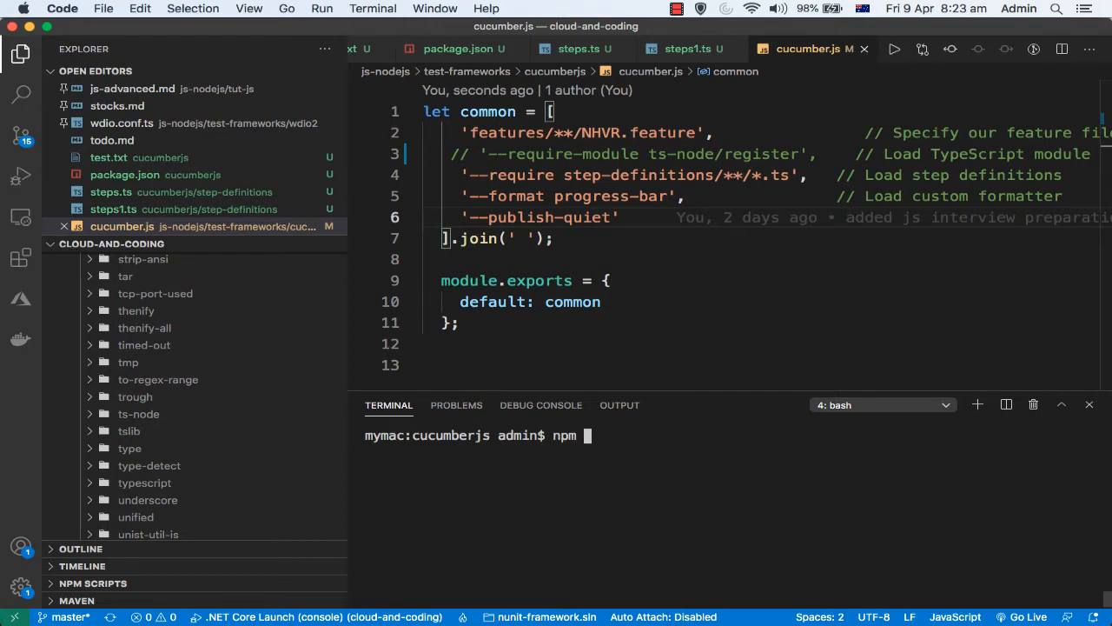
text(install -)
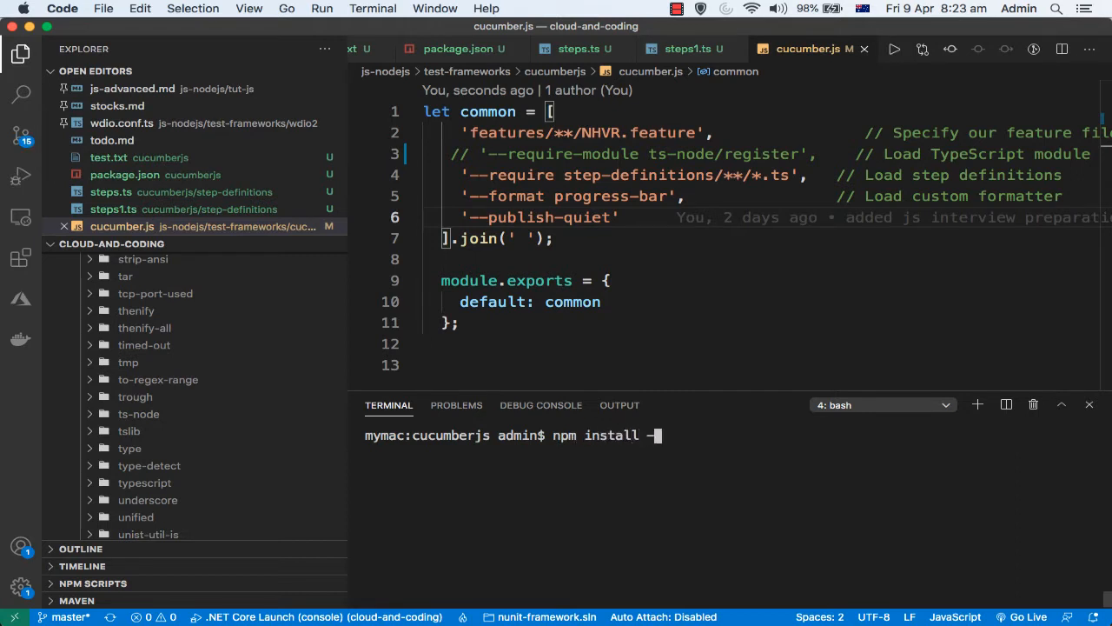
text(g)
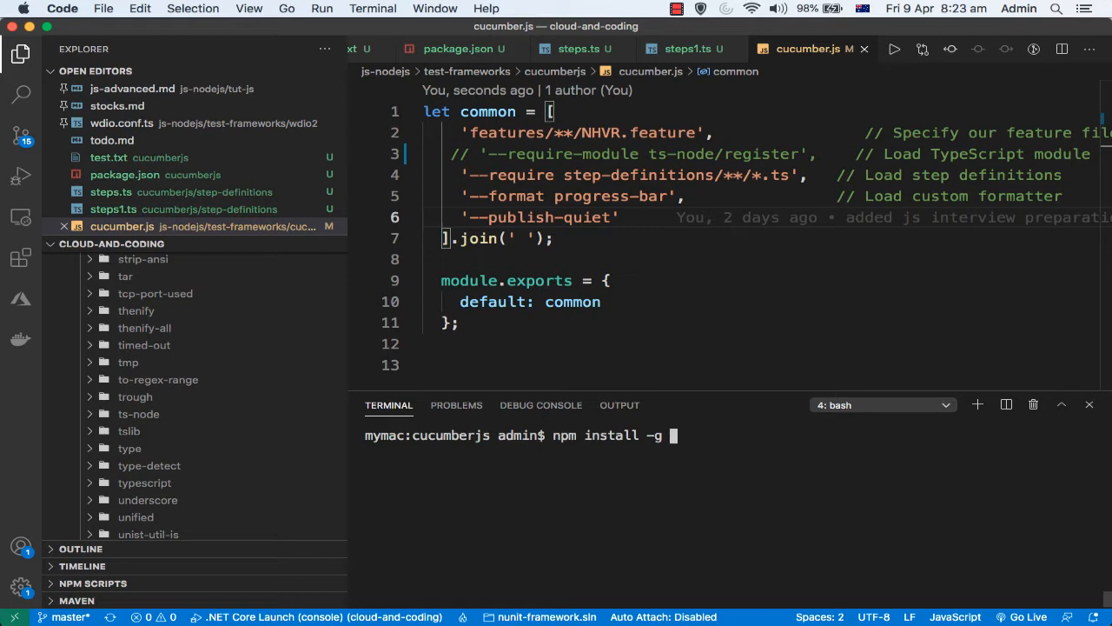
text(ap)
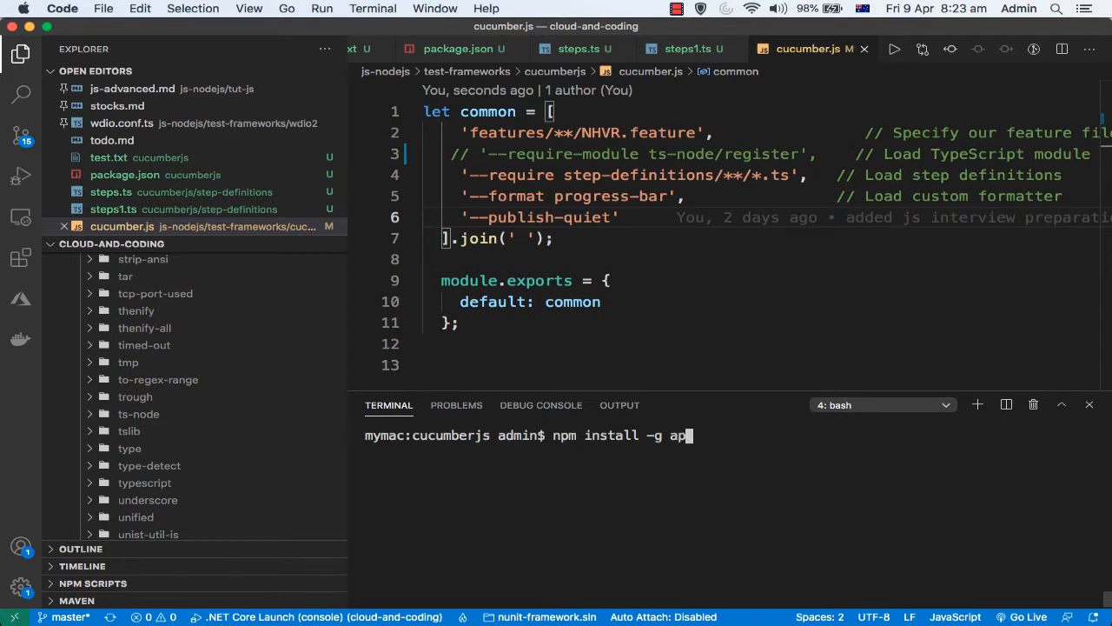
text(pium)
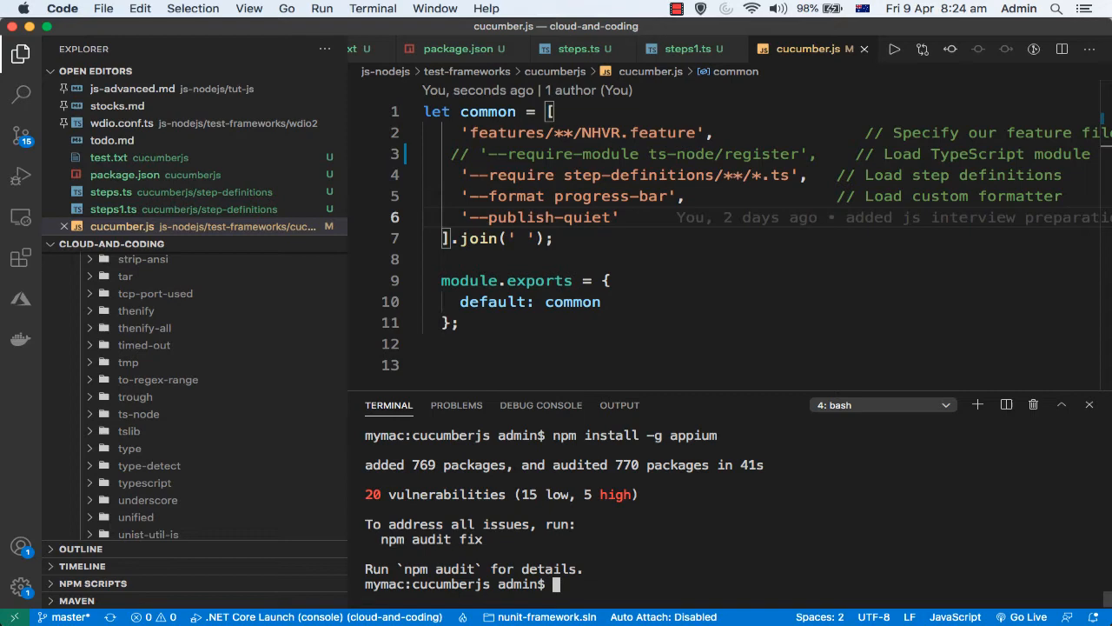
List global npm packages and open the node v15.12.0 lib path holding appium 1.20.2
text(npm list -g)
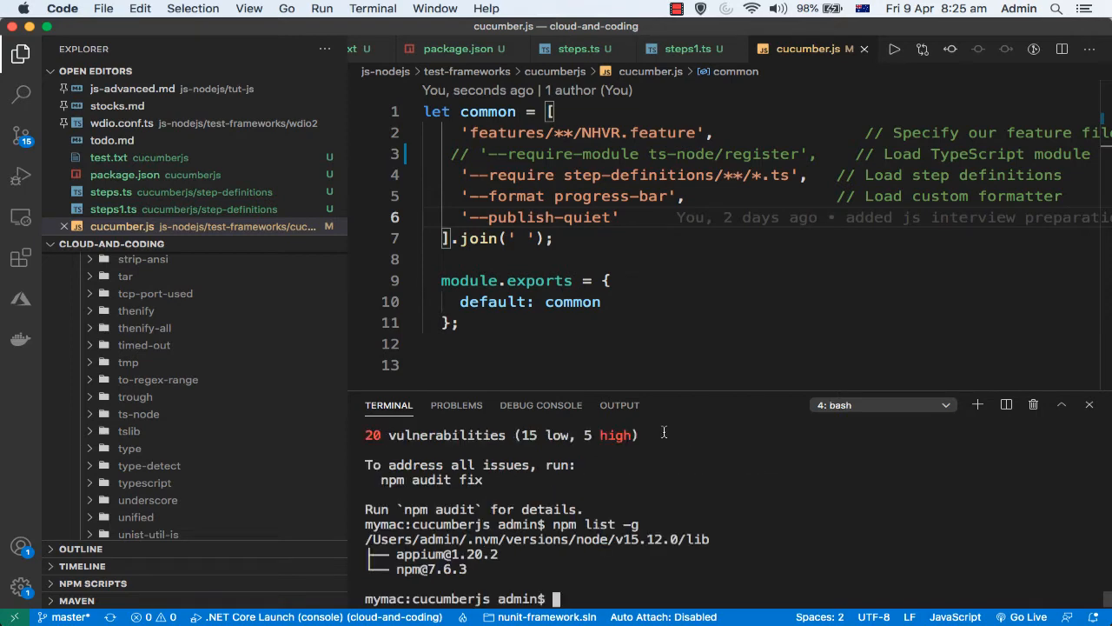
double_click(446, 553)
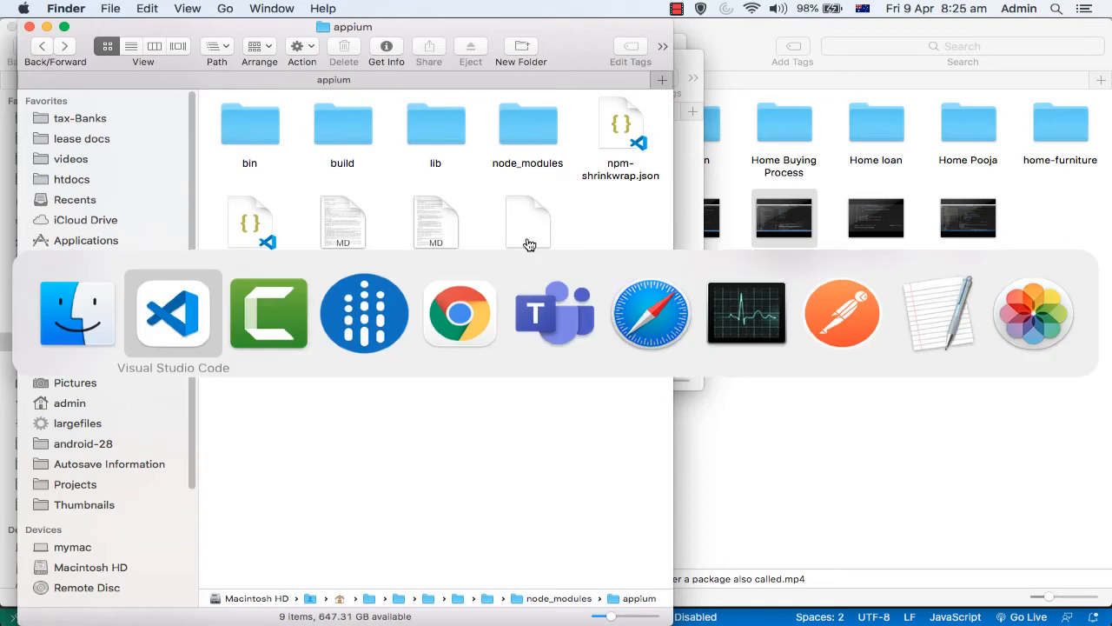
Browse the appium folder in Finder, then return to Visual Studio Code
click(172, 313)
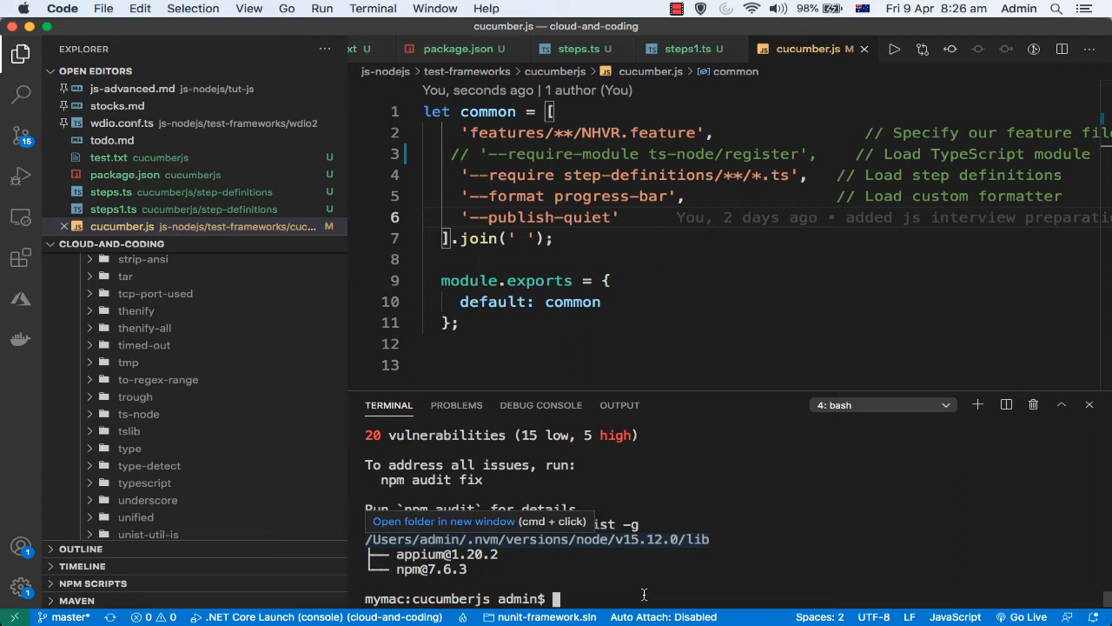
mouse_move(771, 621)
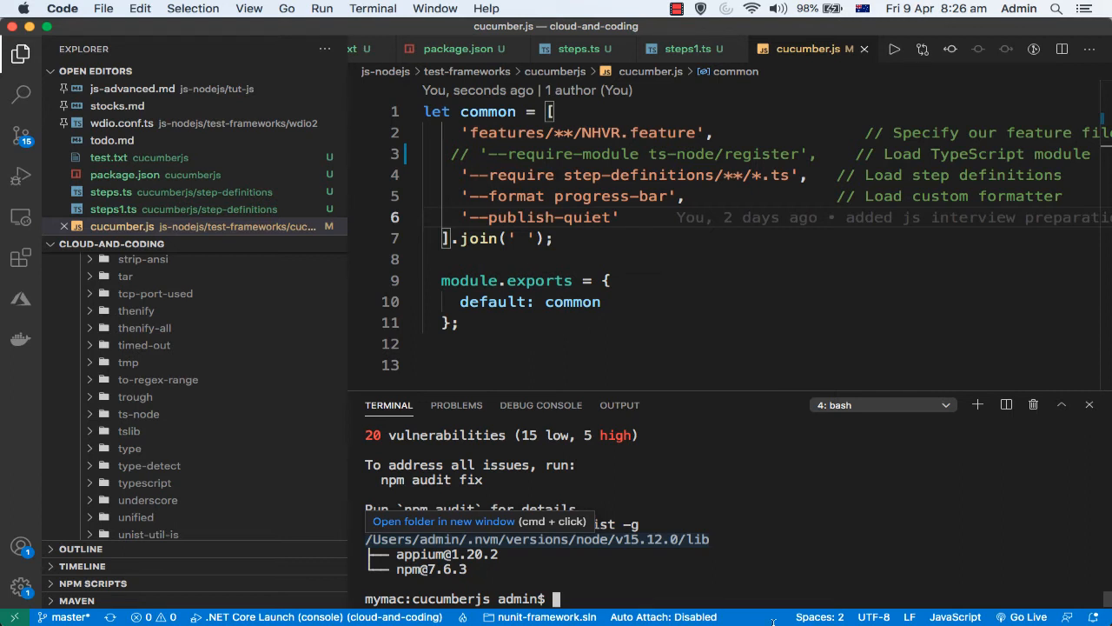
mouse_move(122, 413)
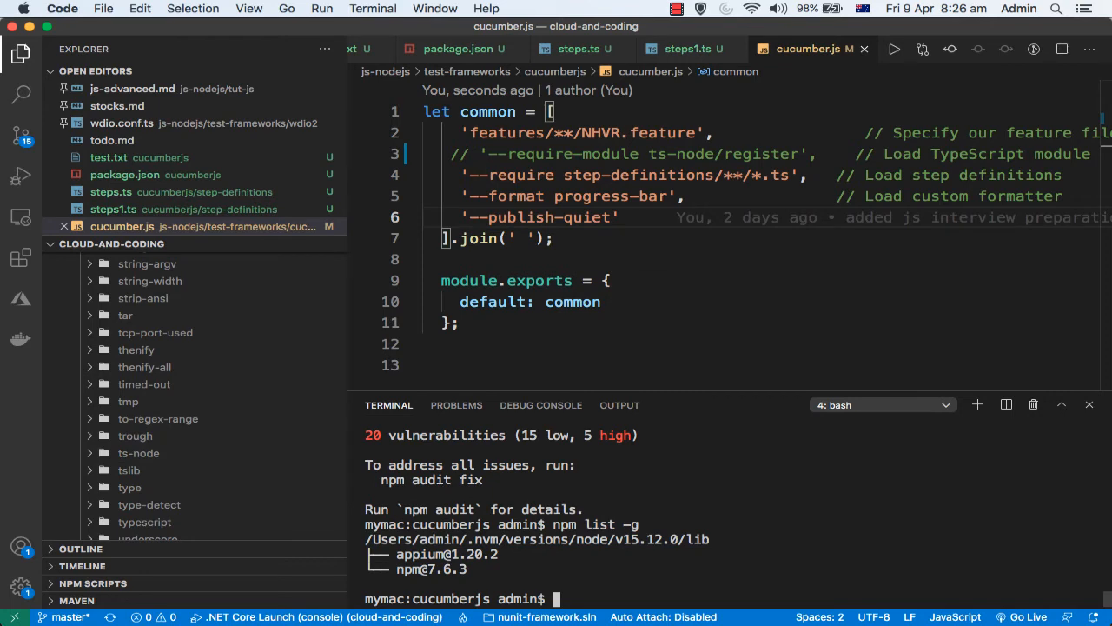
Run pwd to confirm the cucumberjs path, then expand and scroll its node_modules folder
text(pwd)
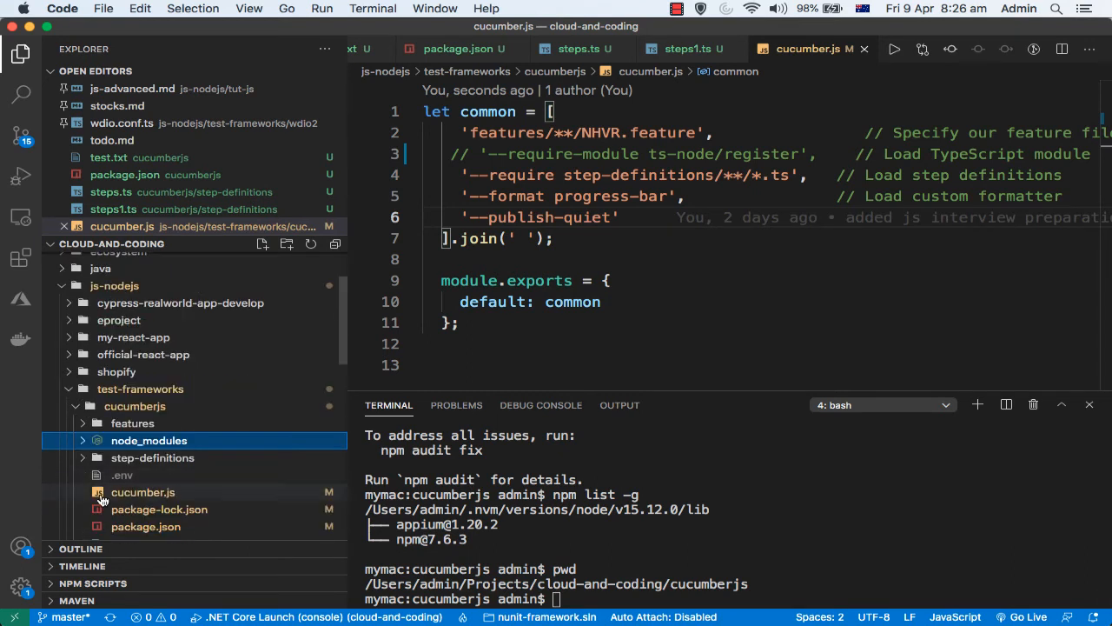
click(149, 439)
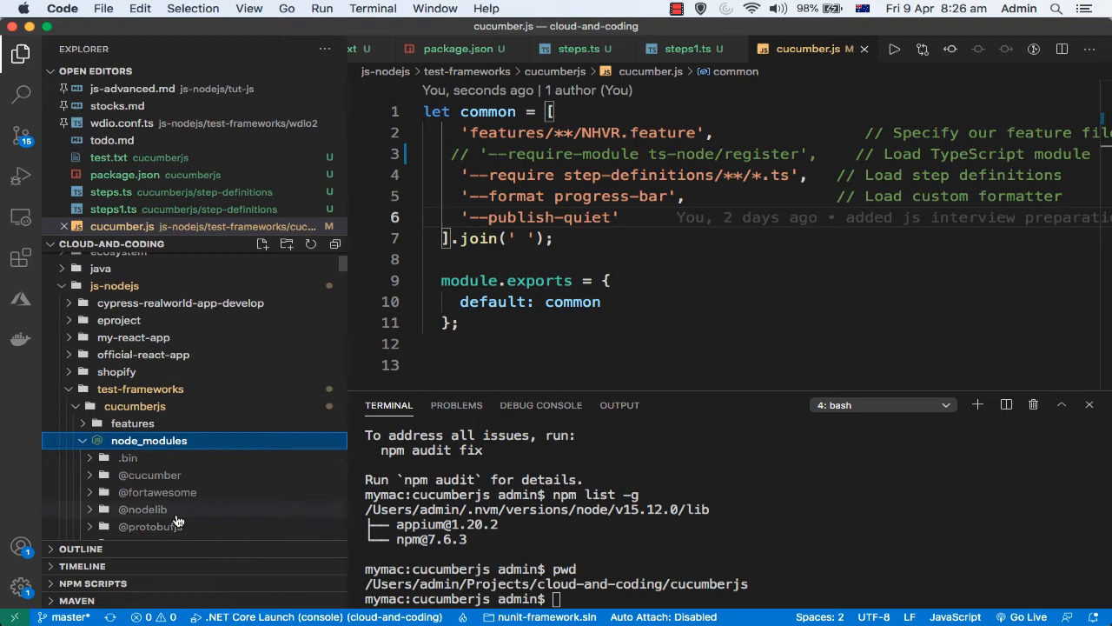
scroll(down, 3)
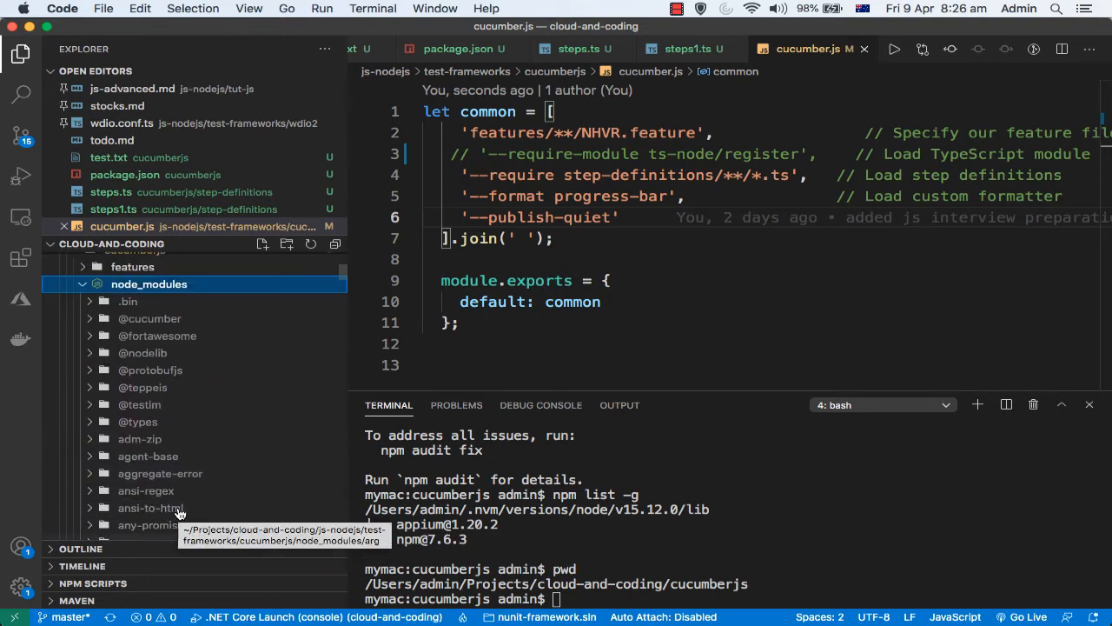
scroll(down, 3)
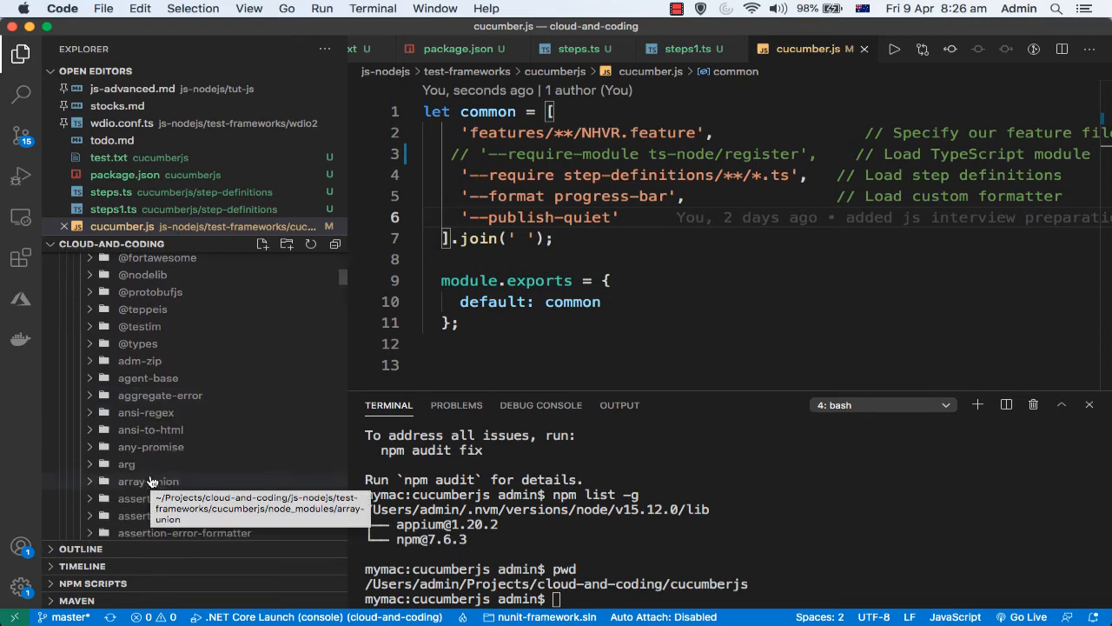
scroll(down, 3)
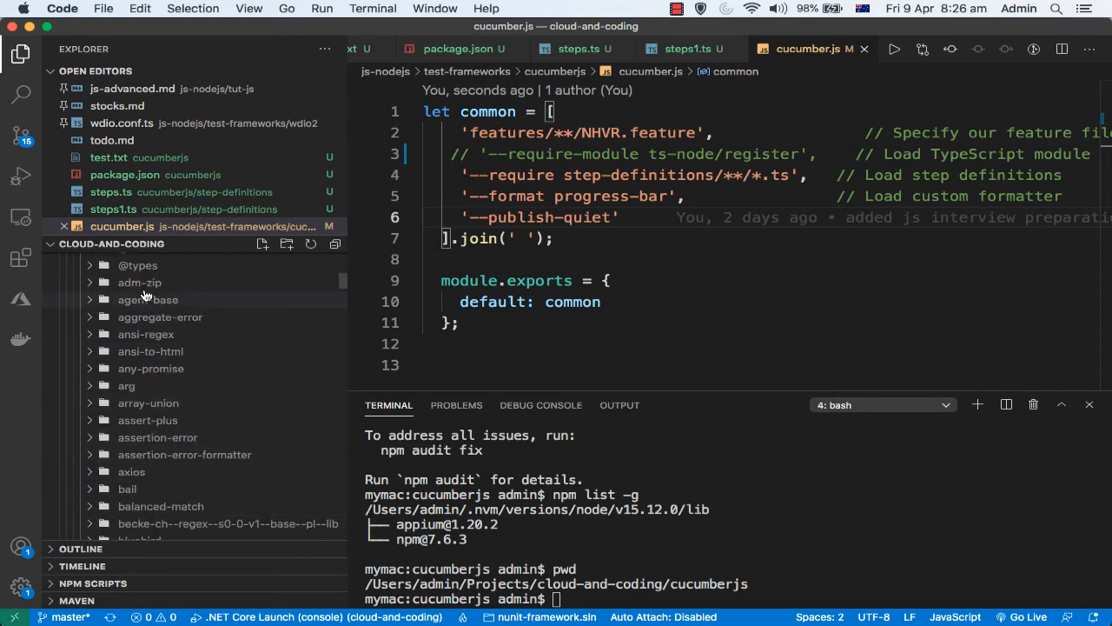
mouse_move(143, 449)
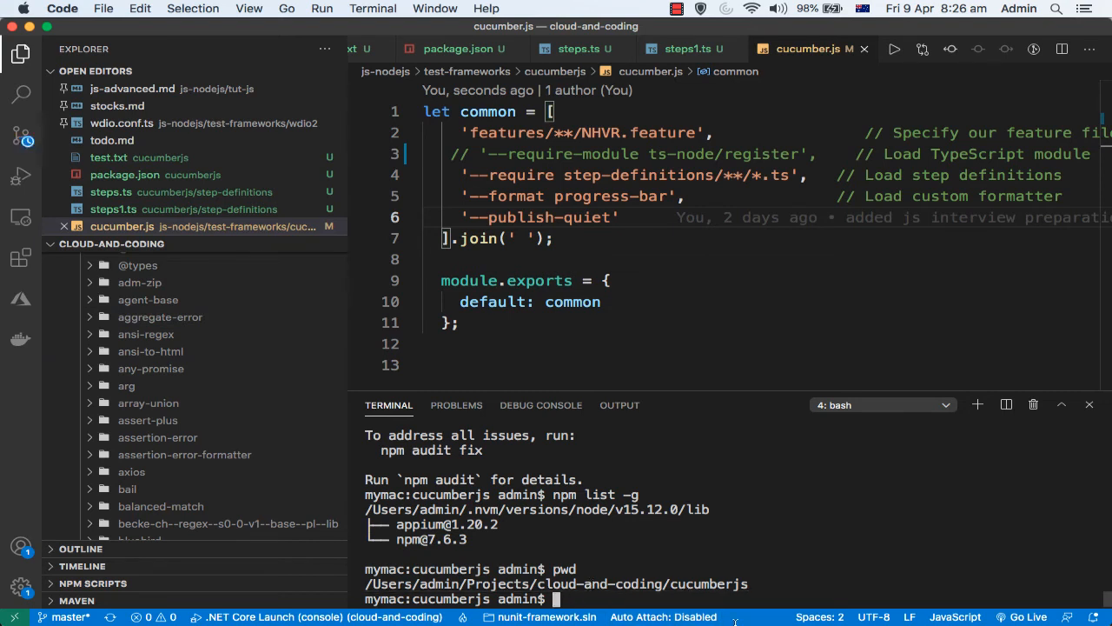
Clear the terminal and prepare 'npm install appium' without the -g flag for a local install
text(clear)
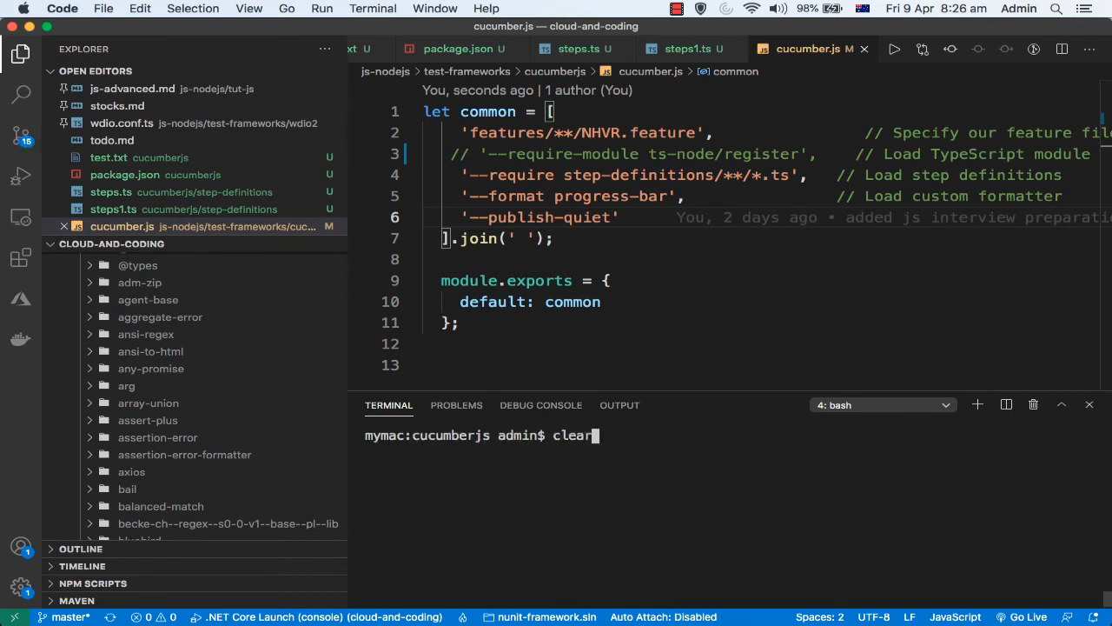
text(npm install -g appium)
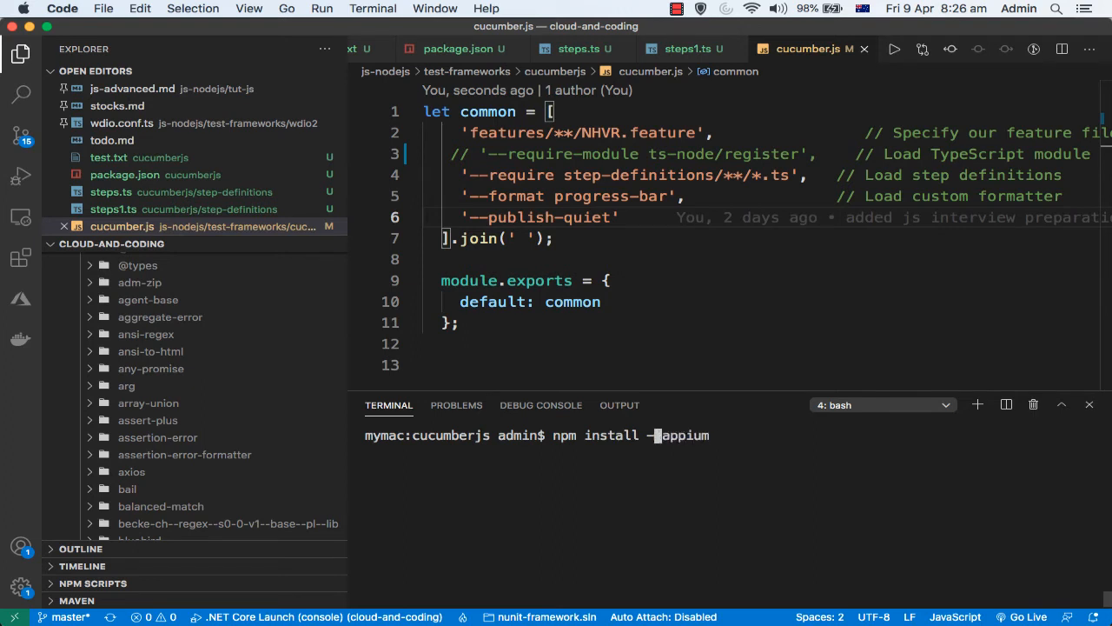
key(Backspace)
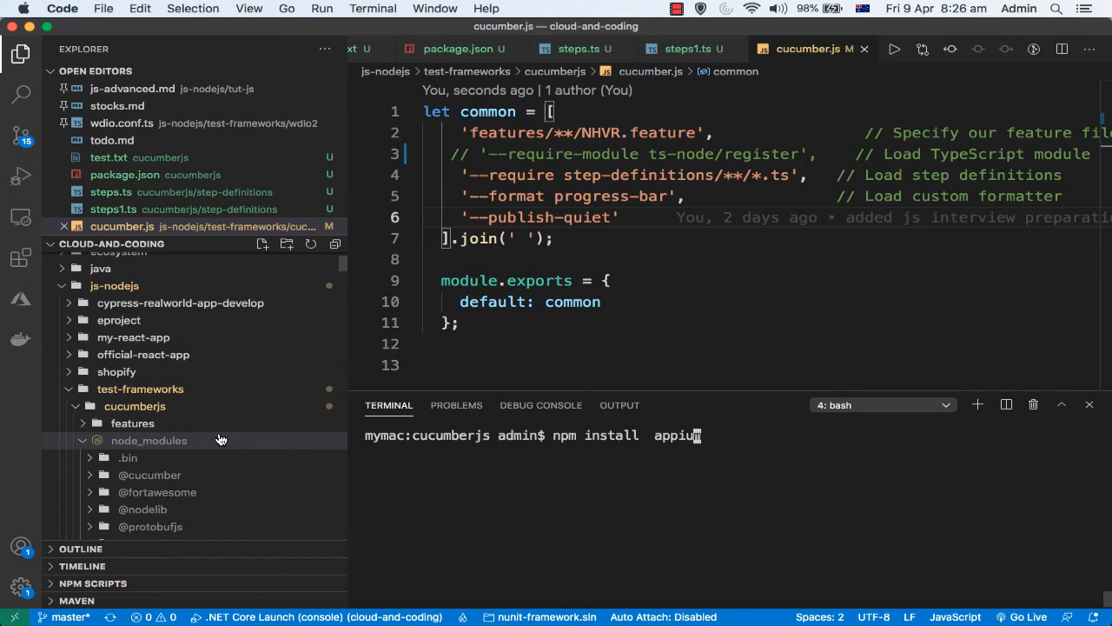
mouse_move(183, 446)
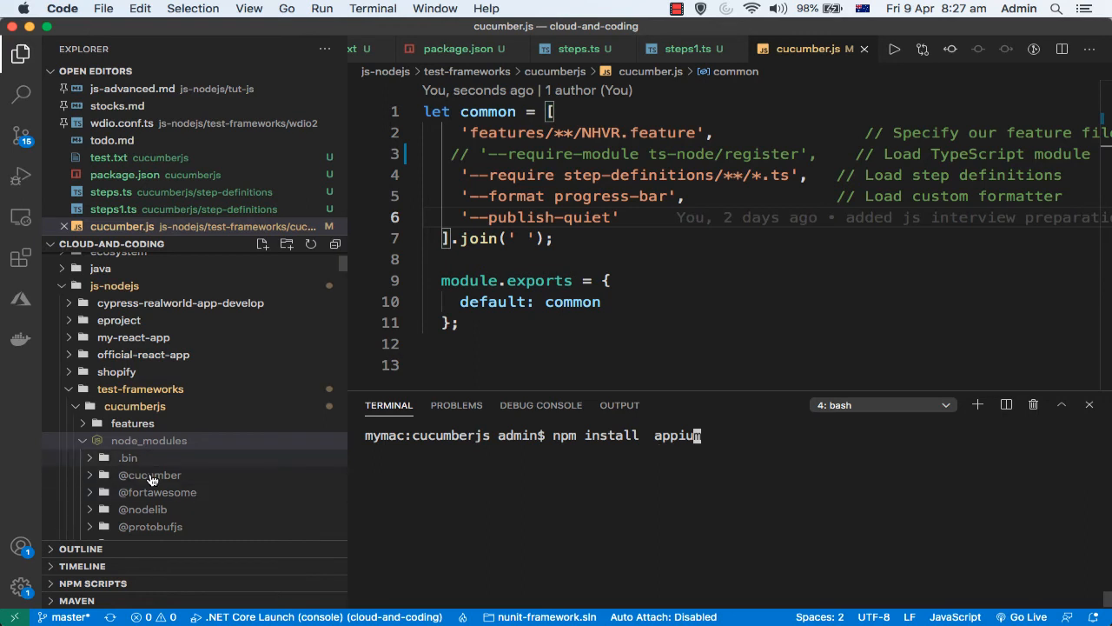
mouse_move(741, 472)
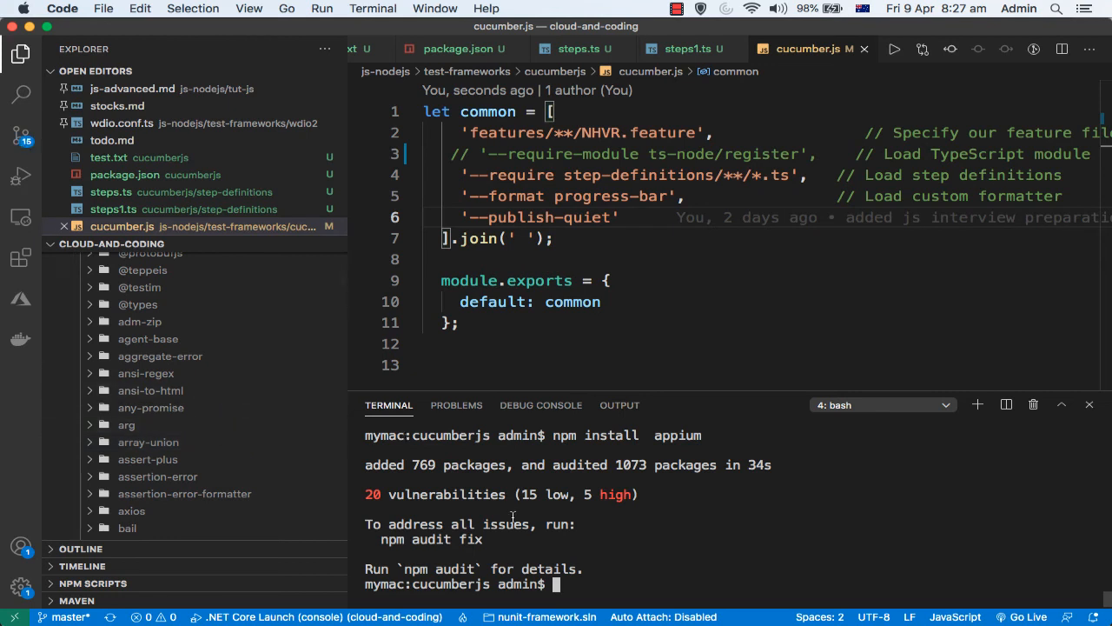
Scroll node_modules to find the local appium folder, matching npm list's appium 1.20.2
scroll(down, 3)
text(npm list appium)
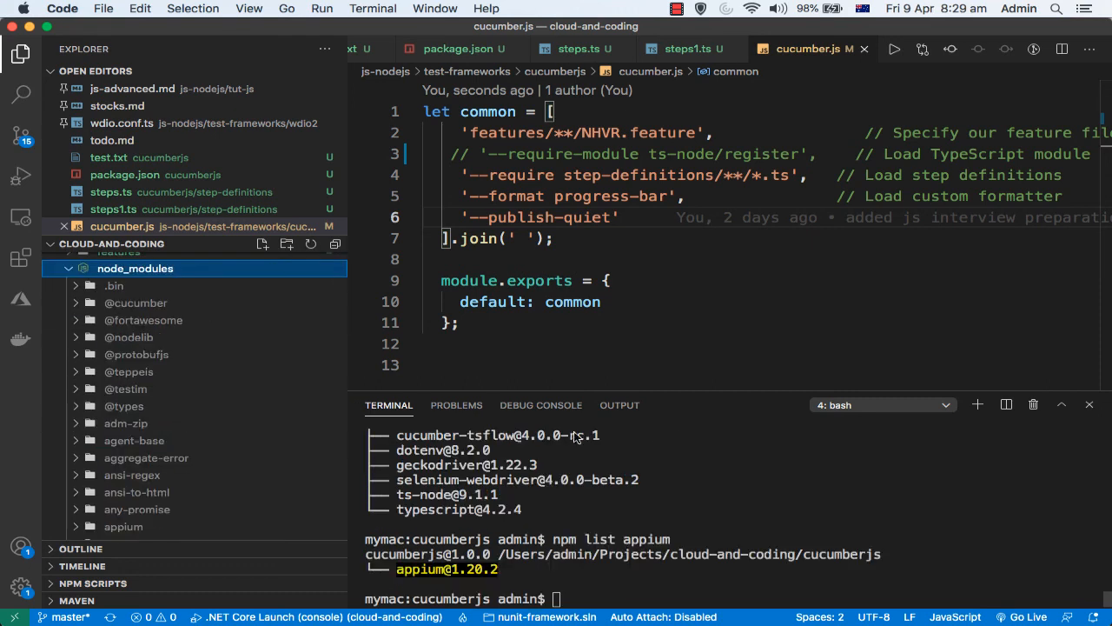
mouse_move(575, 553)
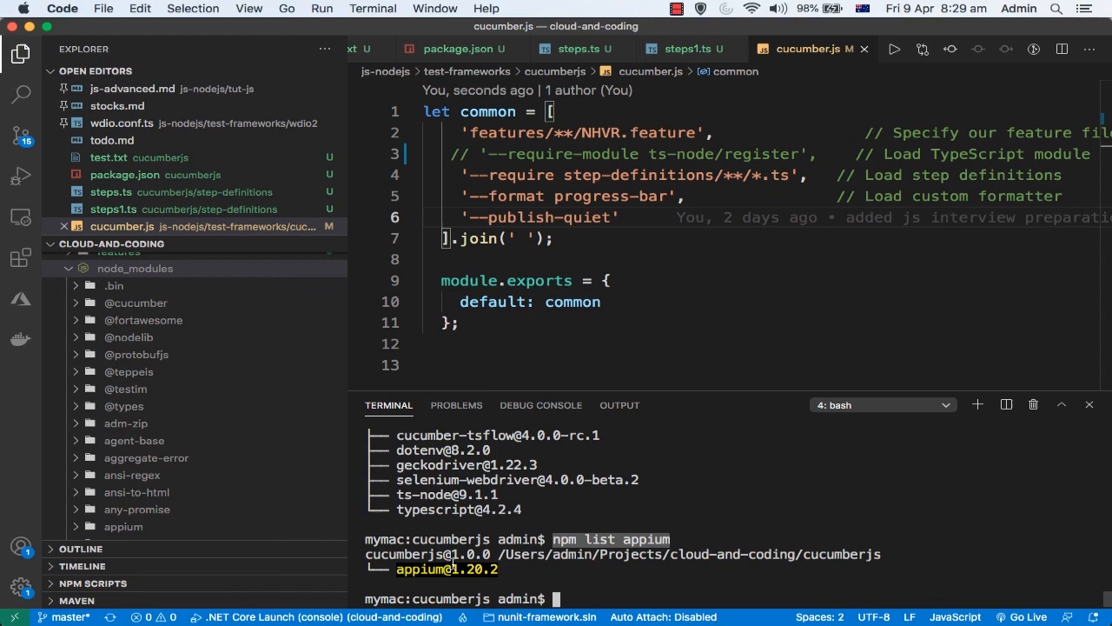
mouse_move(830, 554)
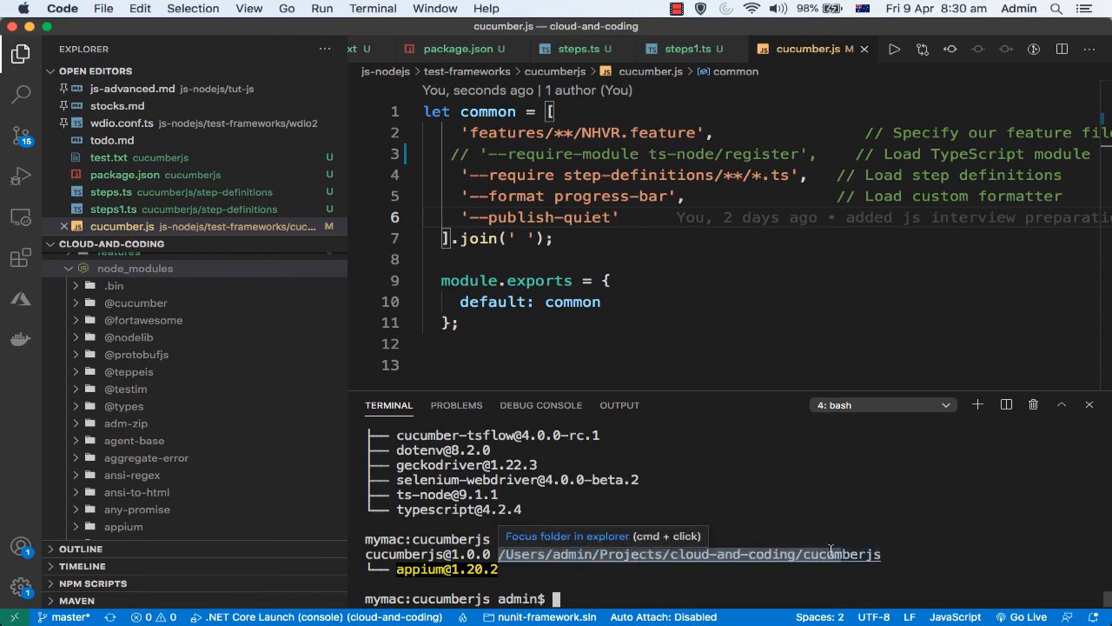